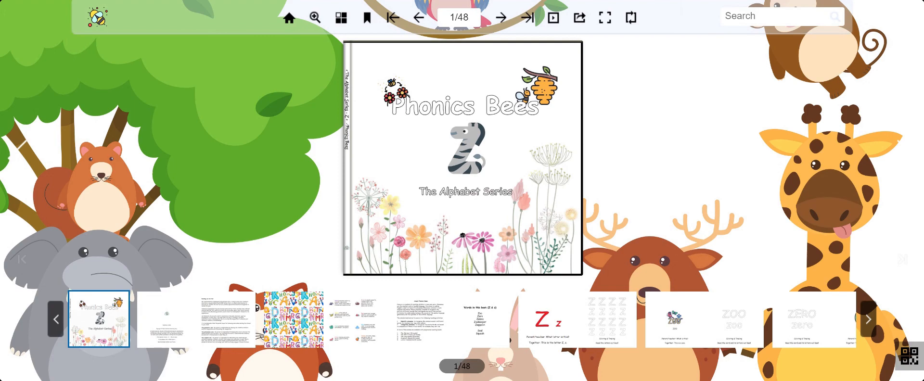
Turn past the Phonics Bees Z cover to the big letter Z tracing spread, pages 8–9
click(500, 18)
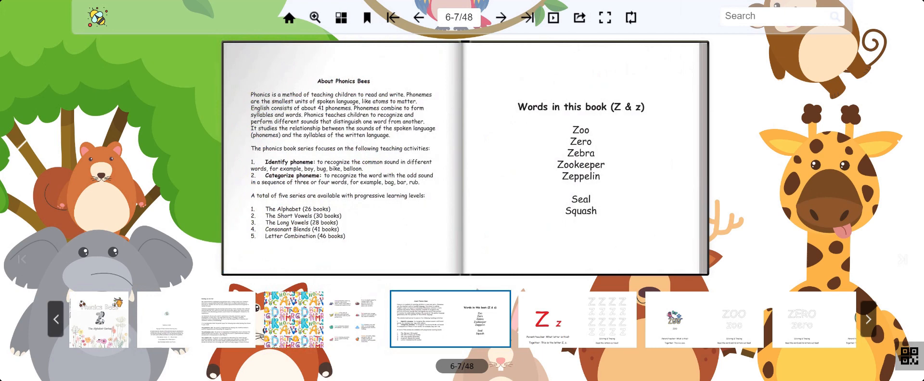
click(500, 18)
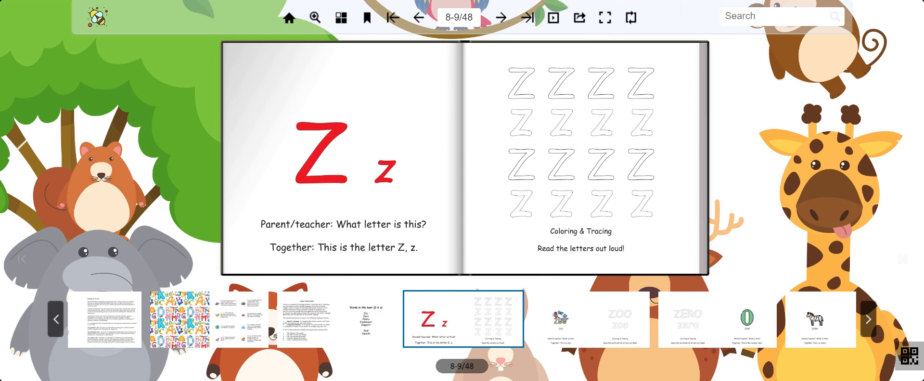
Page through the zoo, zero, zebra, zookeeper and zeppelin spreads to review pages 20–21
click(500, 18)
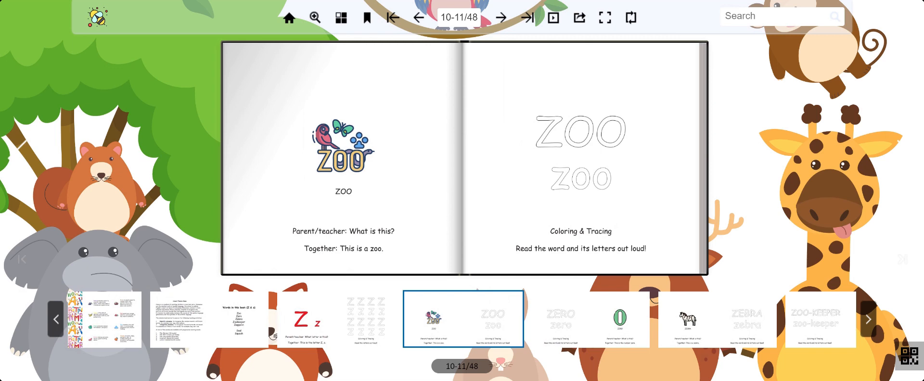
click(500, 18)
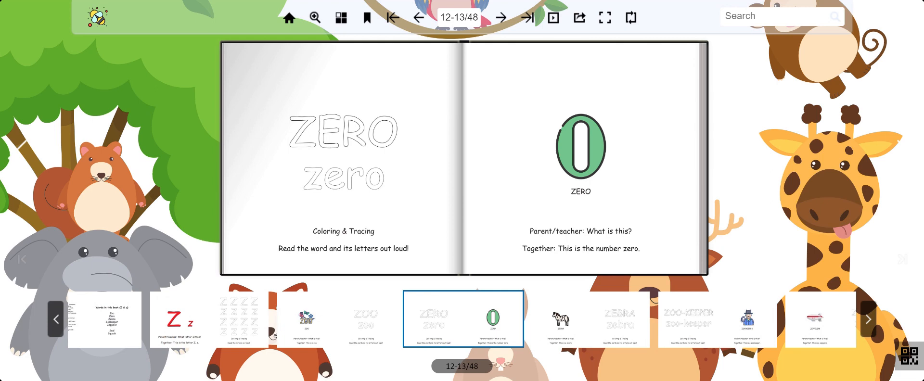
click(500, 18)
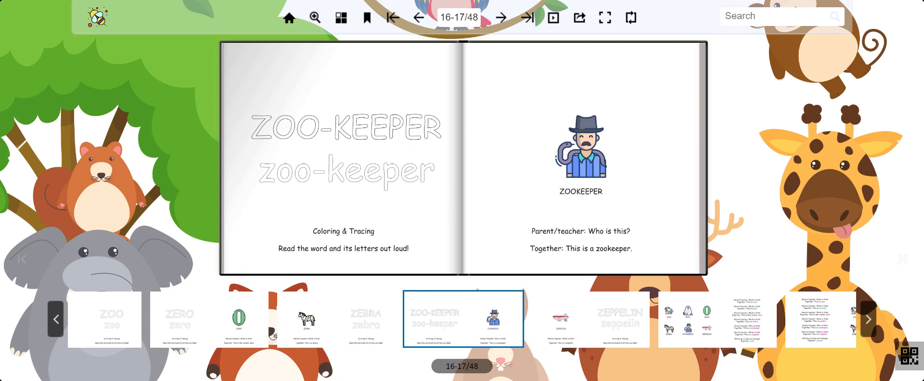
click(500, 18)
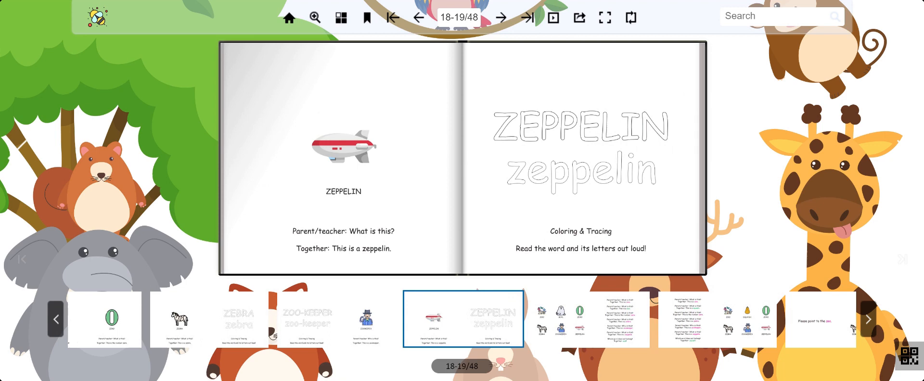
click(501, 18)
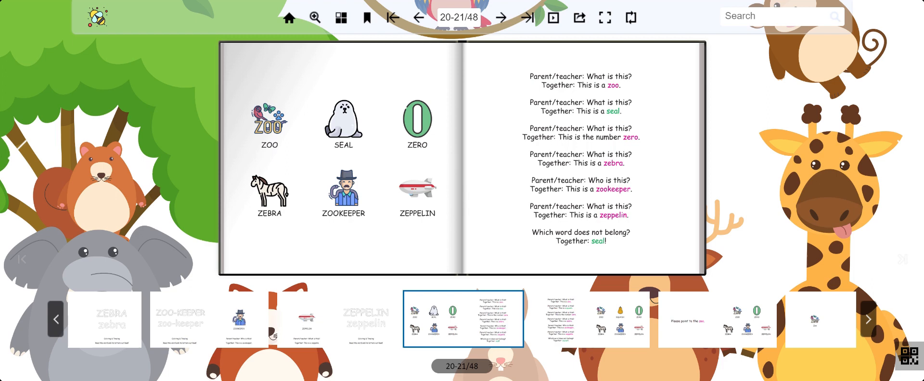
Pass the squash review spread to reach 'Please point to the zoo', pages 24–25
click(501, 18)
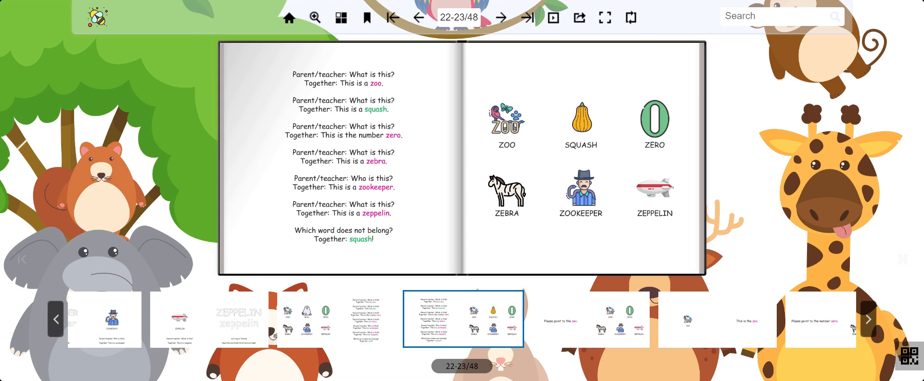
click(502, 18)
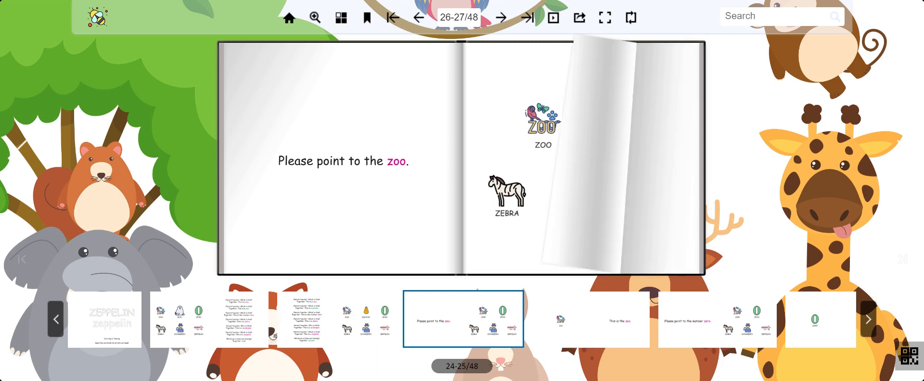
Page through the zero, zebra and zeppelin pointing pages to the 'Words in this book' spread, pages 44–45
click(500, 18)
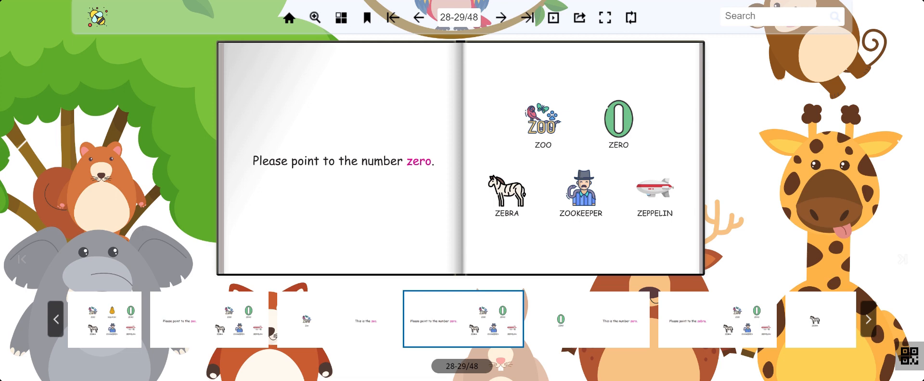
click(500, 17)
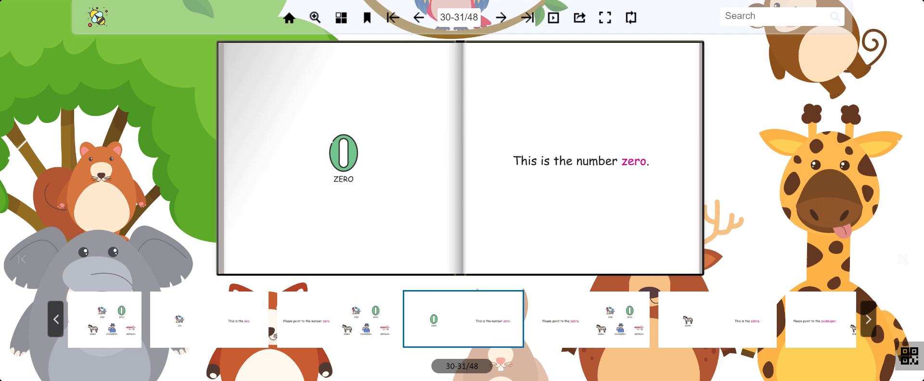
click(500, 18)
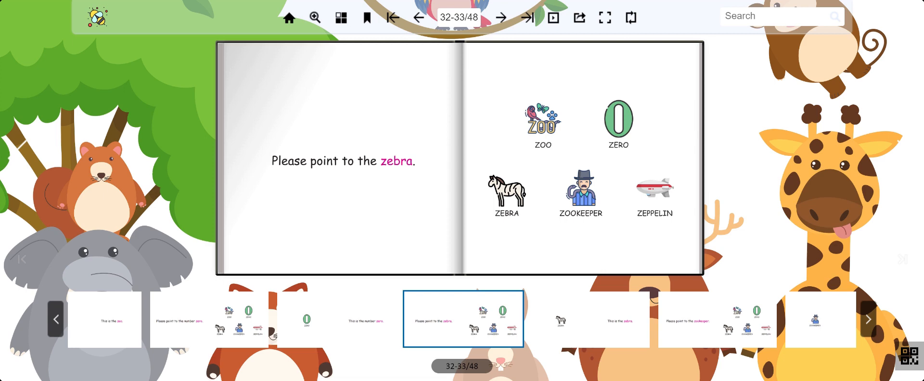
click(500, 18)
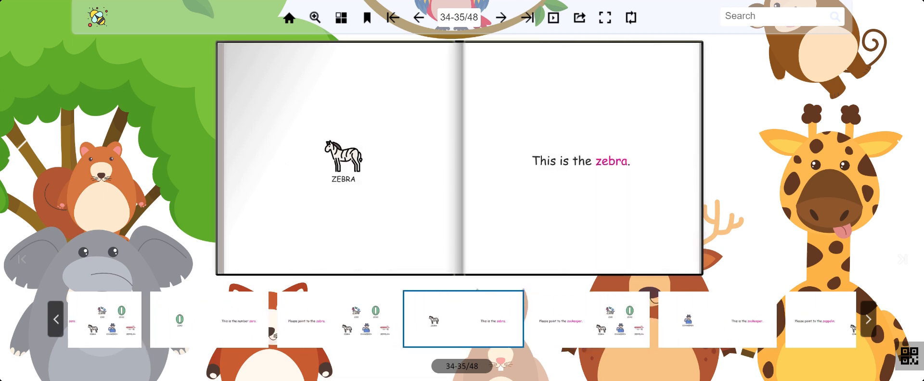
click(501, 18)
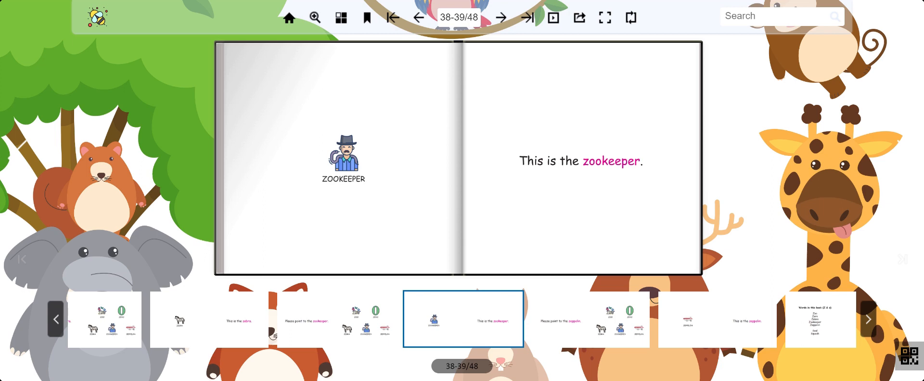
click(500, 18)
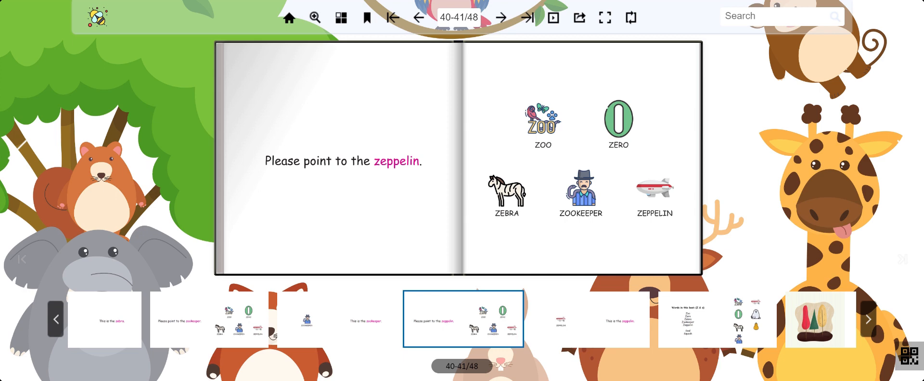
click(501, 17)
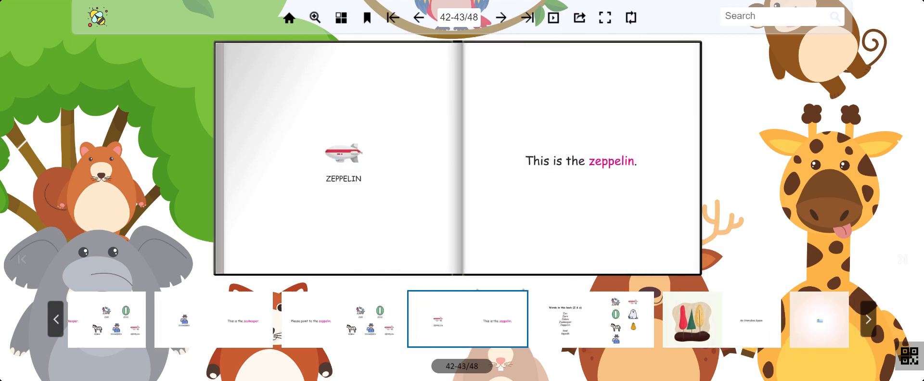
click(500, 18)
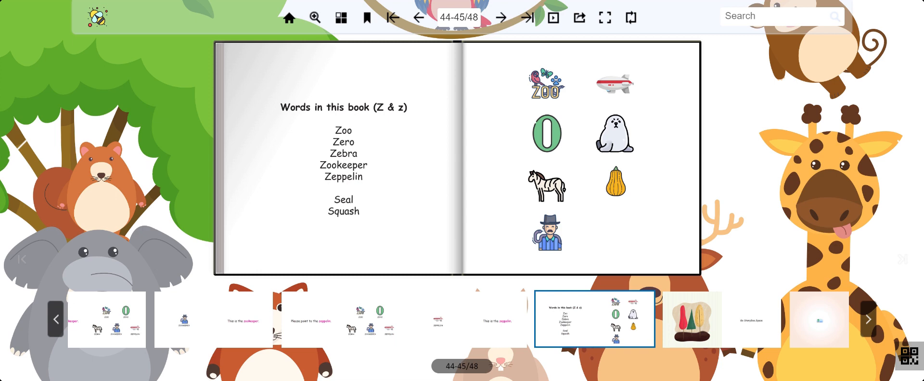
Turn to the trees picture spread, pages 46–47, then the back cover, page 48
click(501, 18)
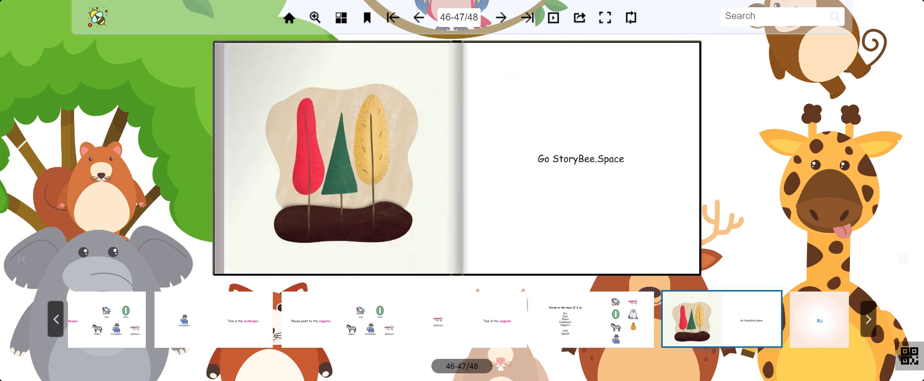
click(500, 18)
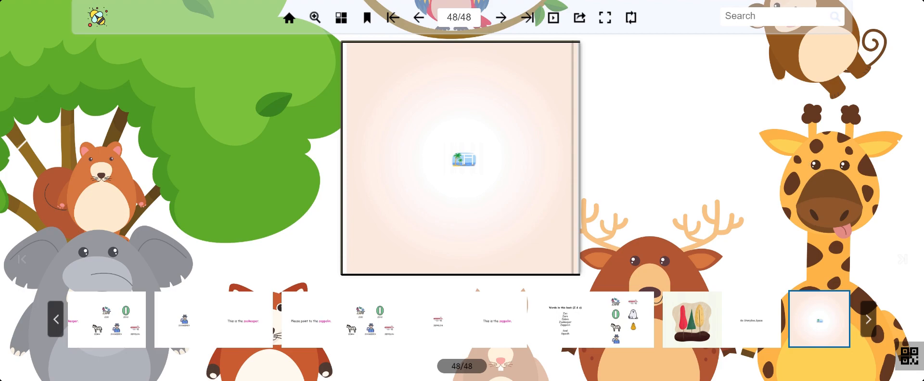